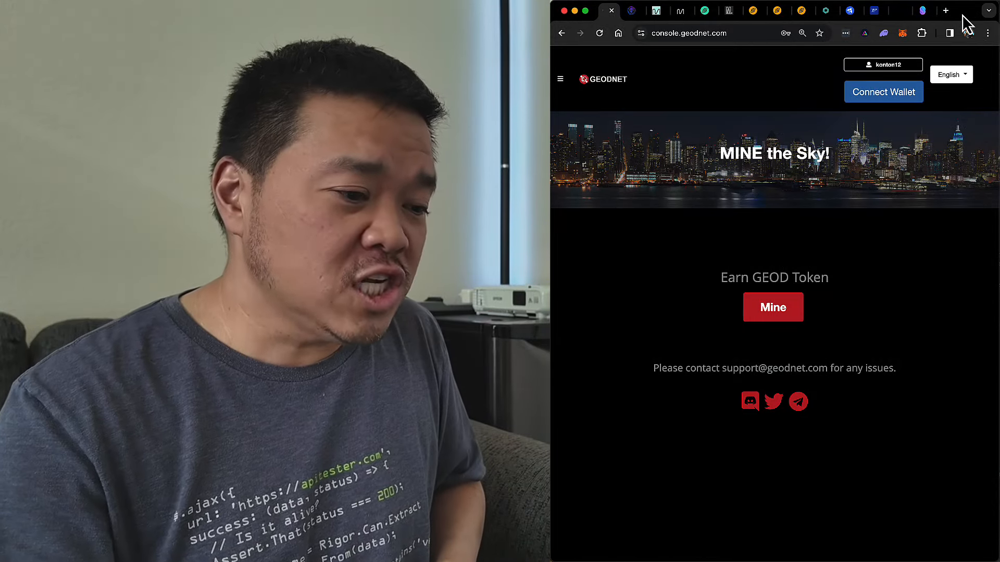
pyautogui.moveTo(630, 11)
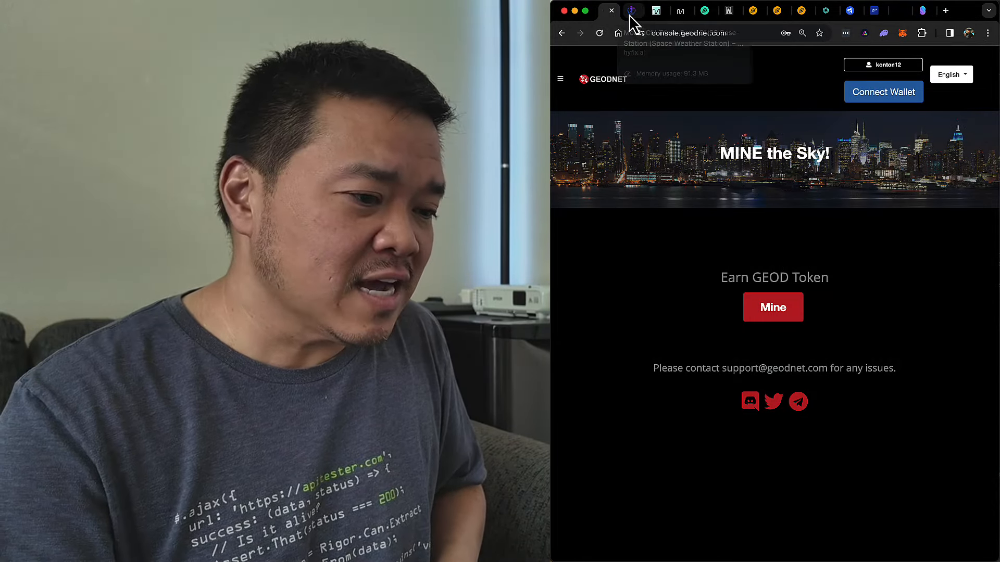
# Switch to the Hyfix MobileCM Triple-Band GNSS Base-Station page priced $695.00 USD
pyautogui.click(631, 11)
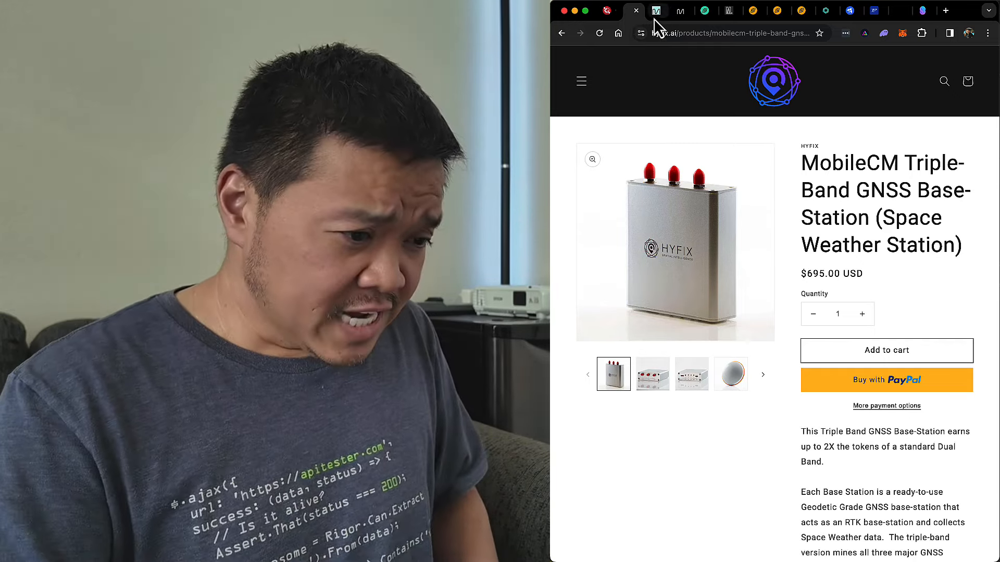
# Switch to the dimo.zone homepage with the Welcome to DIMO heading
pyautogui.click(656, 10)
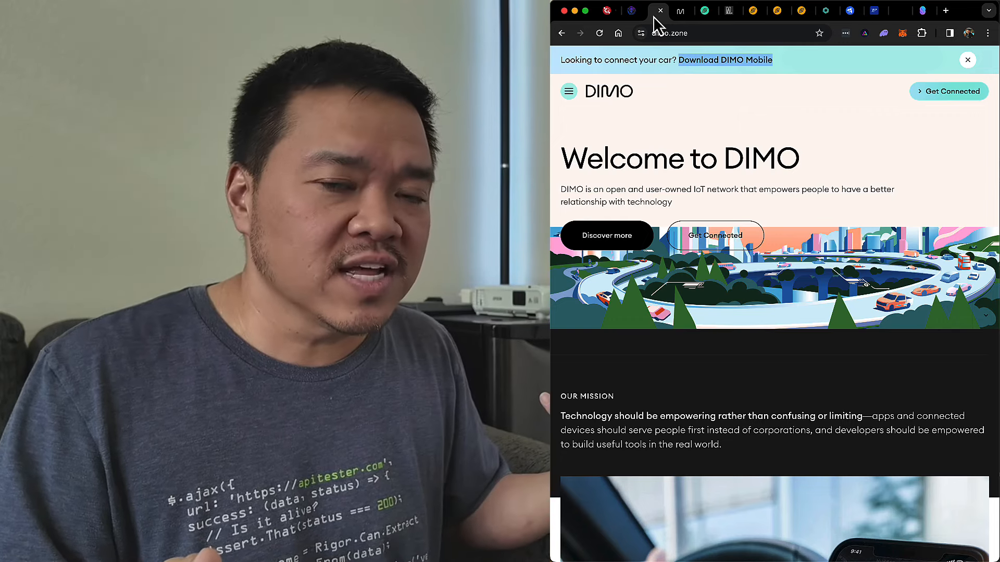
# Switch to the DriveDIMO DIMO AutoPi page, $299.00 and backordered 8–12 weeks
pyautogui.click(658, 10)
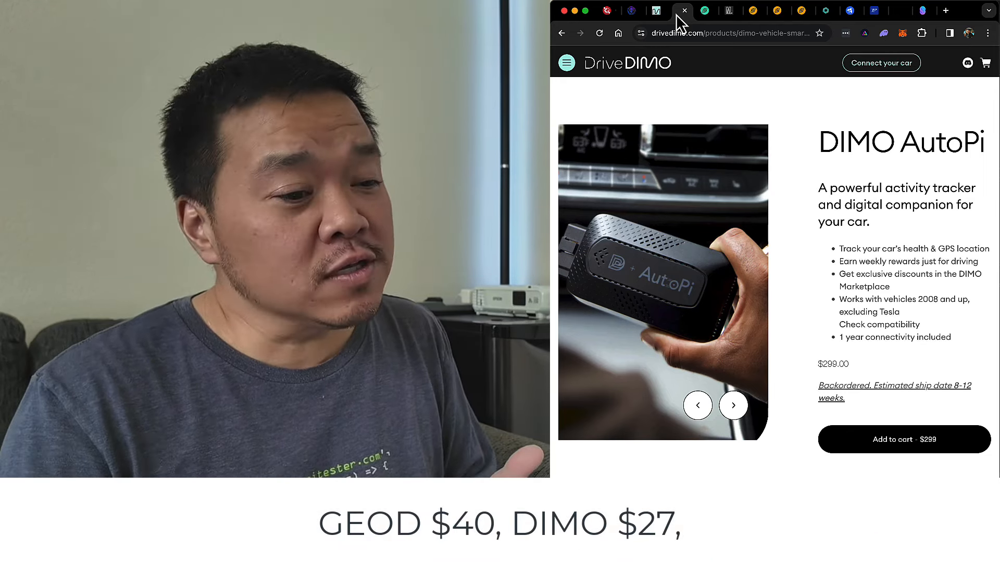
# Switch to the heliumdeploy.io/shop page featuring the Baicells NOVA 430H hotspot
pyautogui.click(679, 11)
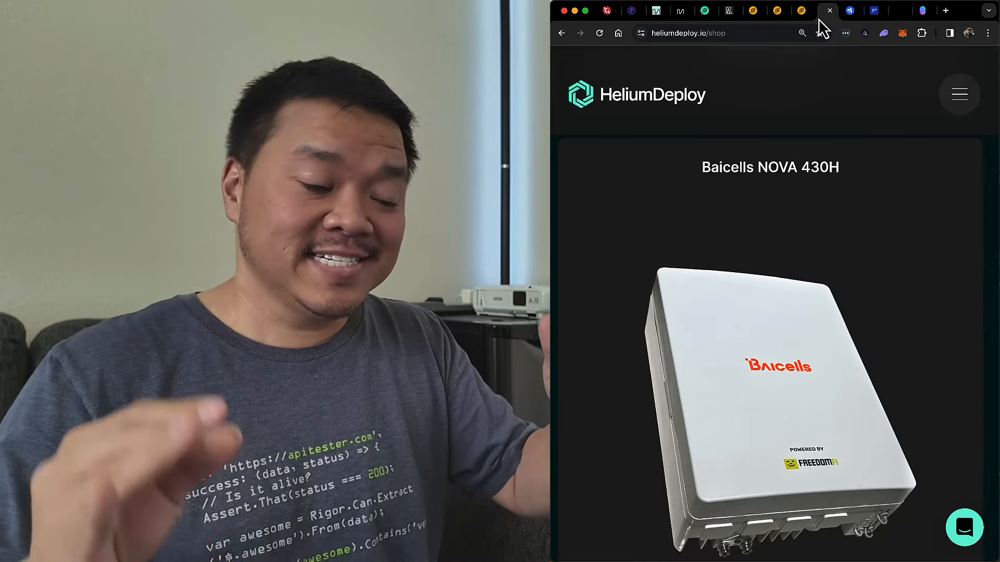
# Scroll the HeliumDeploy shop past the $2,350 and $5,500 hotspots to the $7,500 bundle
pyautogui.scroll(-3)
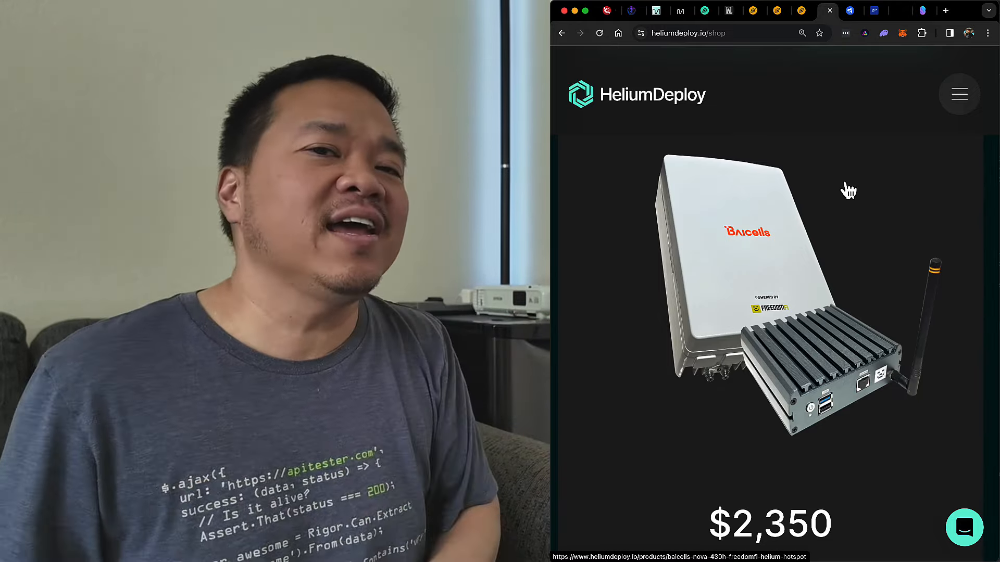
pyautogui.scroll(-3)
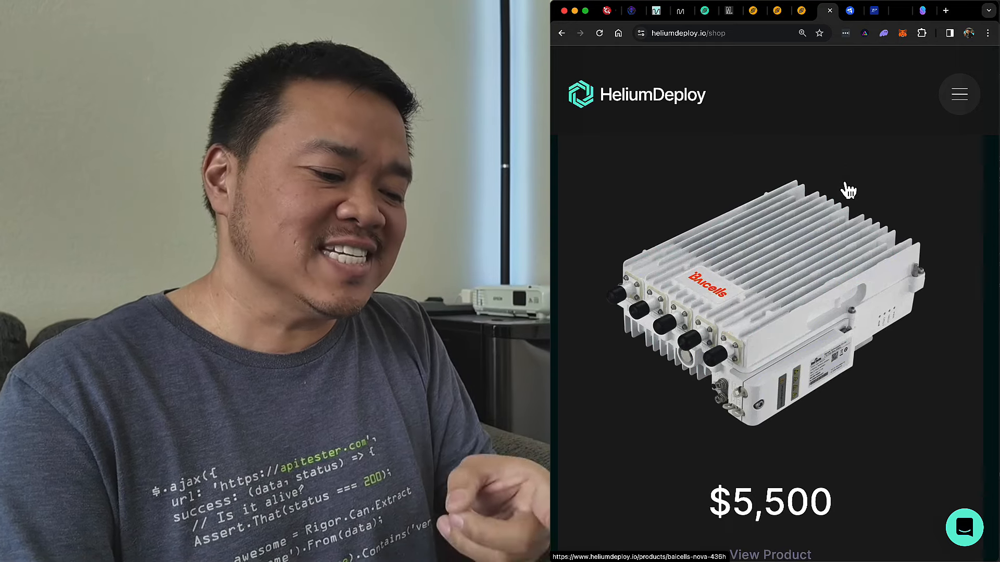
pyautogui.scroll(-3)
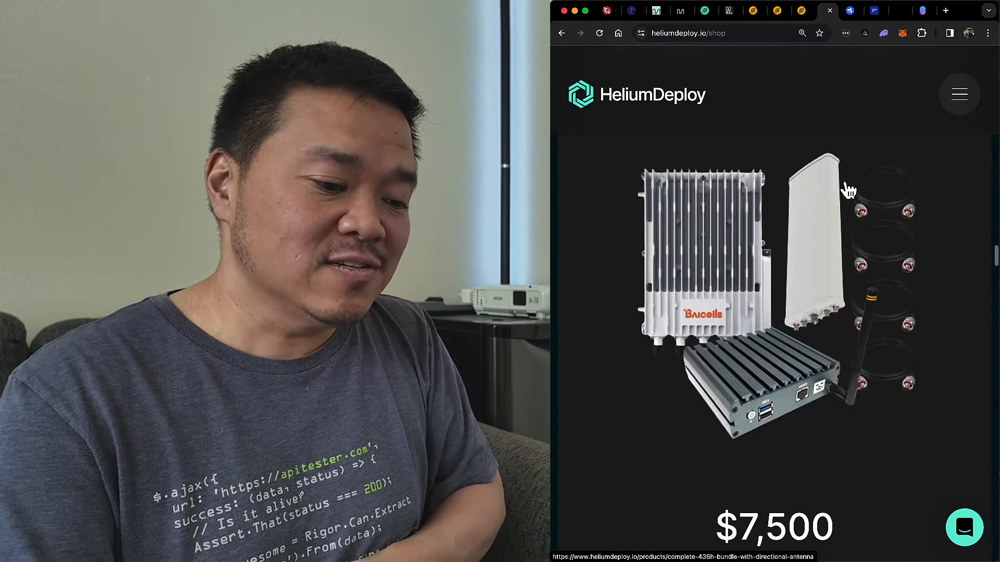
pyautogui.moveTo(818, 248)
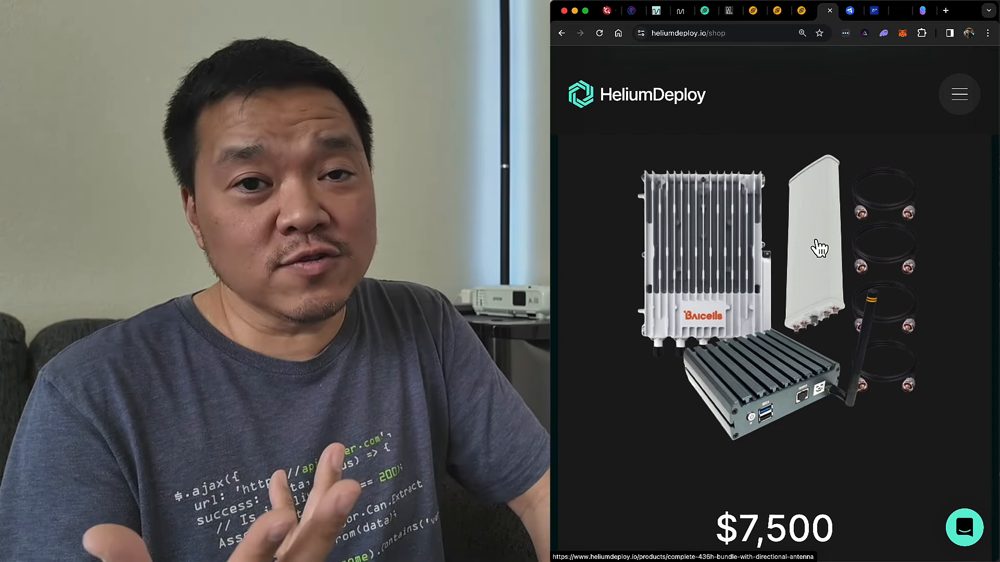
pyautogui.moveTo(719, 189)
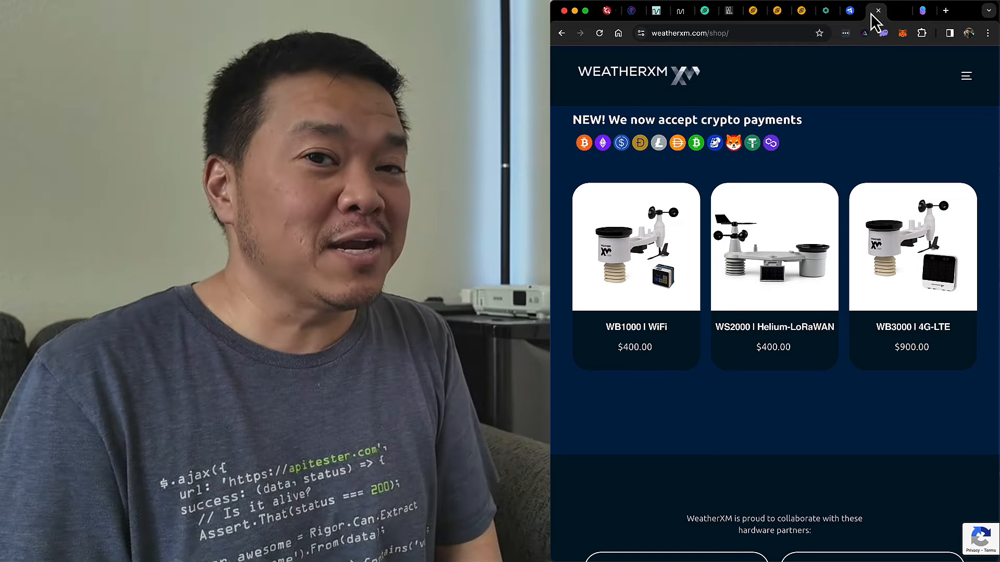
pyautogui.moveTo(901, 15)
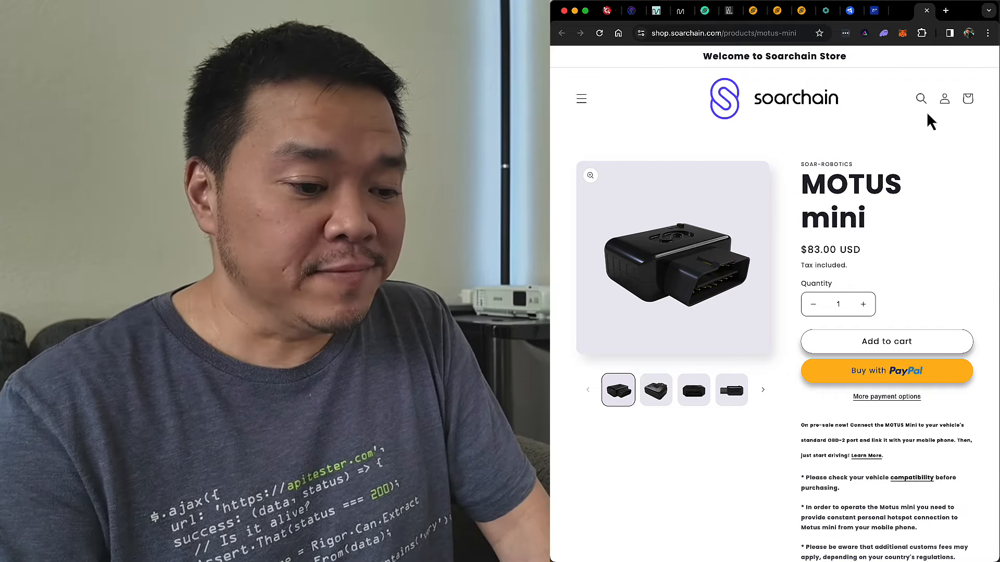
# Scroll the MOTUS mini page to its pre-sale notes and 6–8 week shipping estimate
pyautogui.scroll(-3)
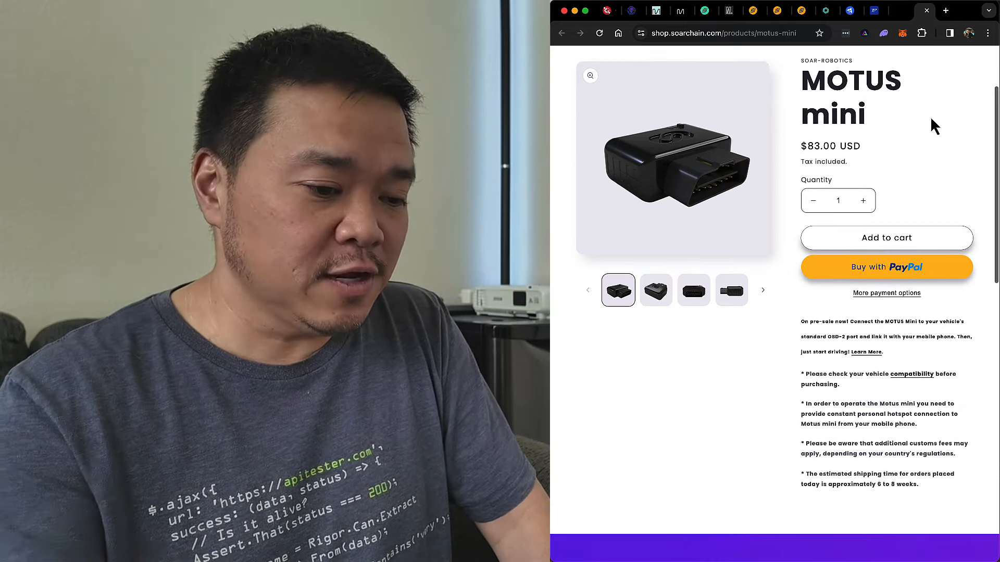